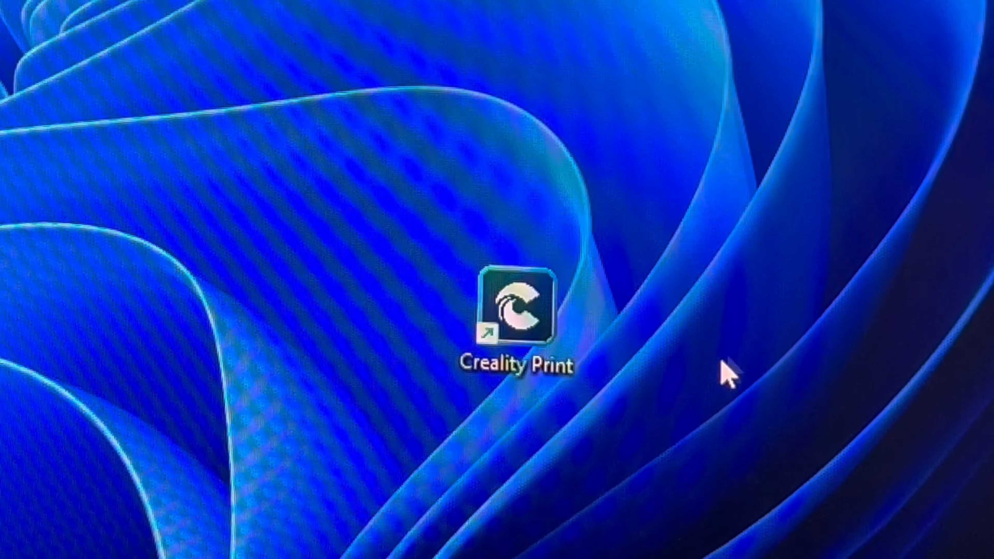
- Launch Creality Print from its desktop shortcut
double_click(520, 311)
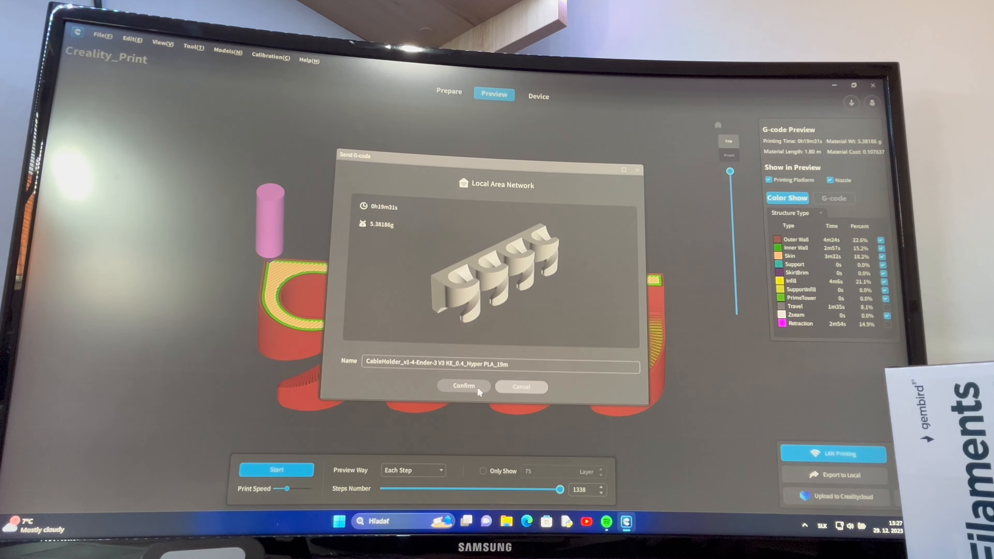
- Confirm sending the cable holder G-code and enable Print calibration for the Ender-3 V3 KE
click(464, 386)
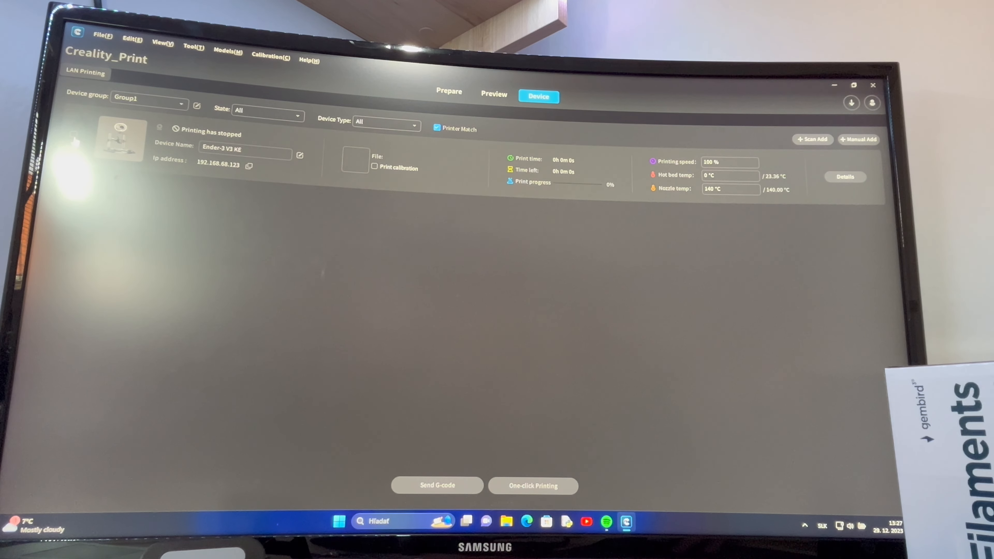
click(373, 168)
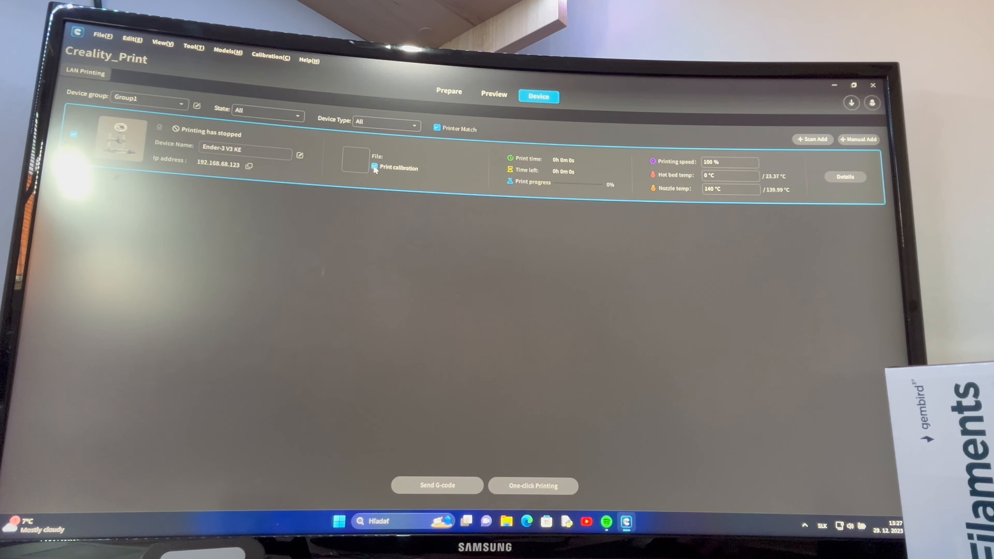